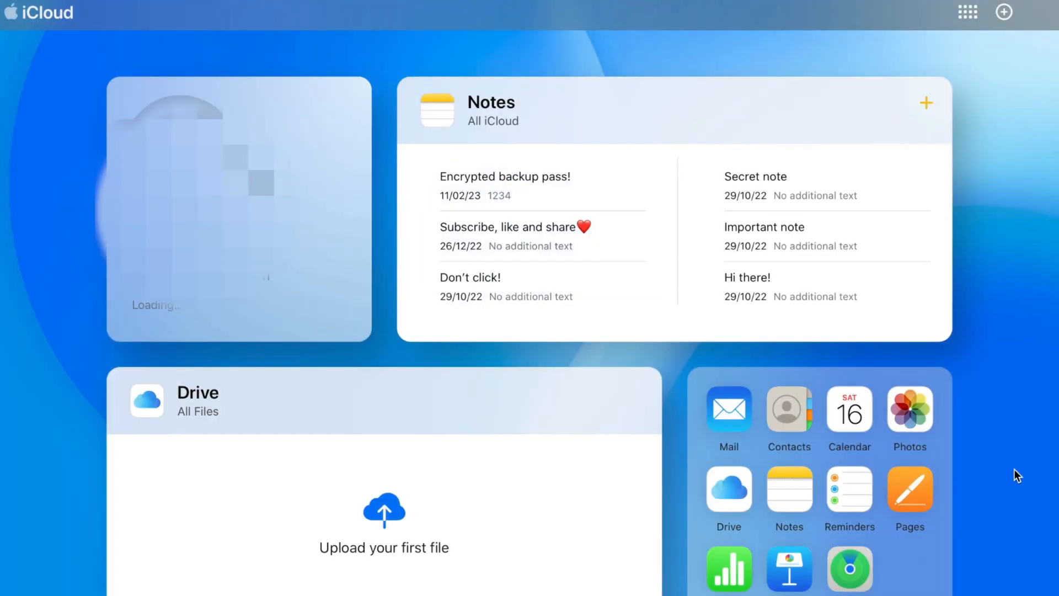
# Import the 'Andrew and Lia.vcf' file into Google Contacts.
pyautogui.click(789, 409)
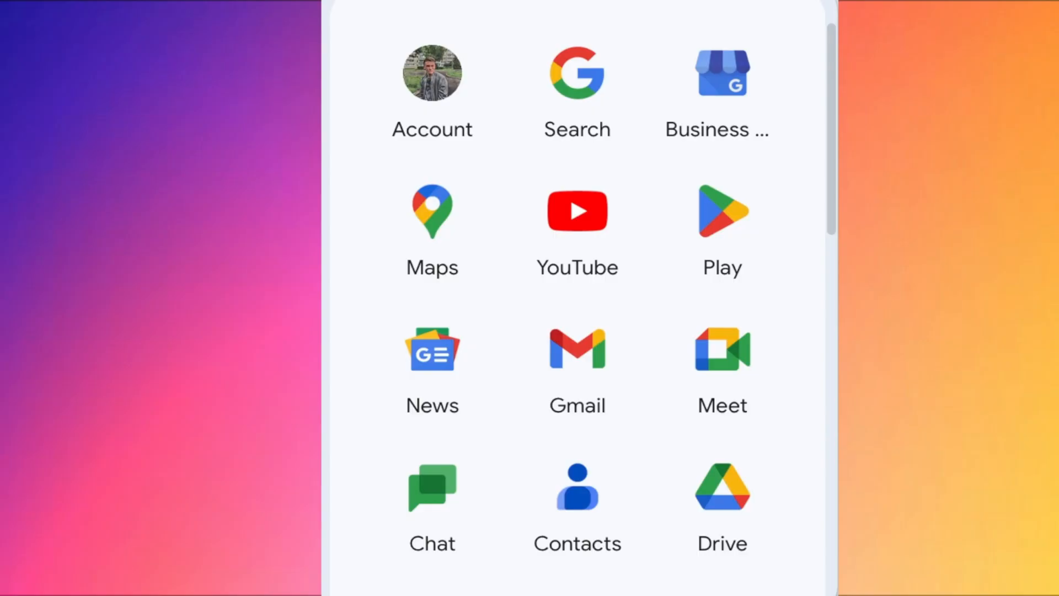
pyautogui.scroll(-3)
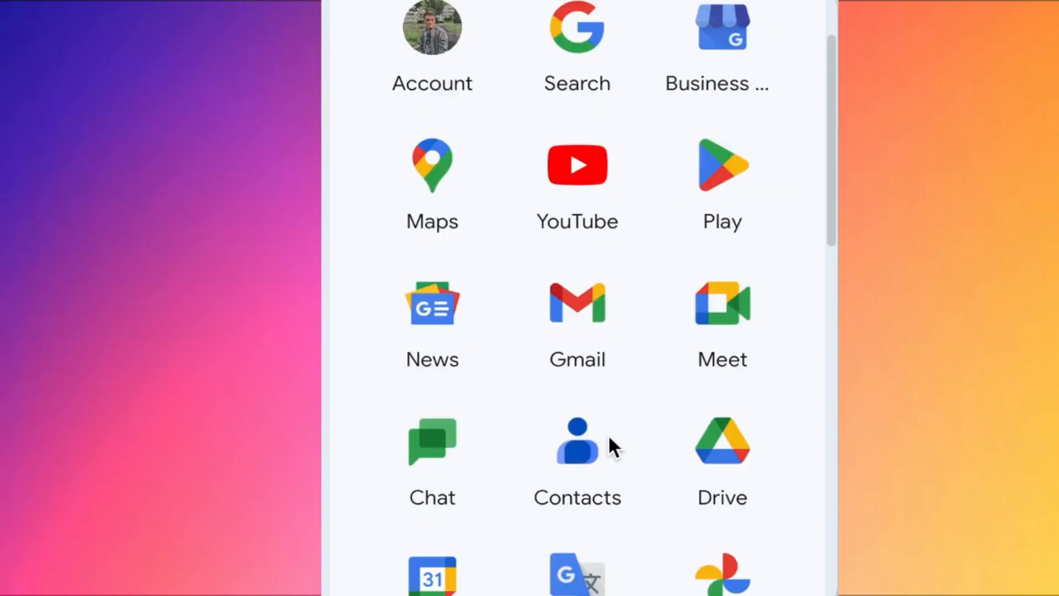
pyautogui.scroll(-3)
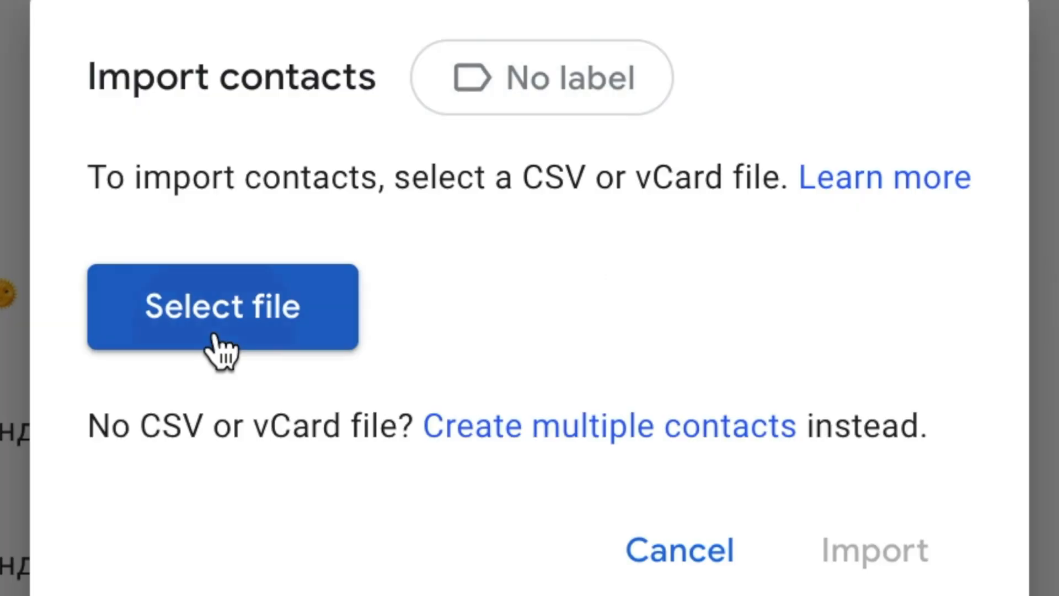
pyautogui.click(222, 307)
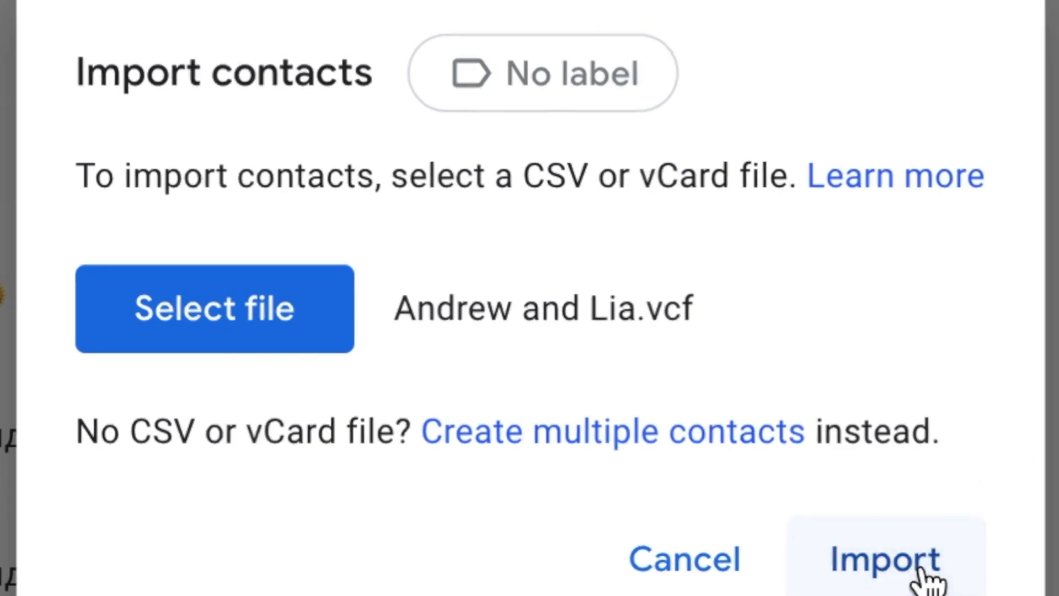
pyautogui.click(886, 560)
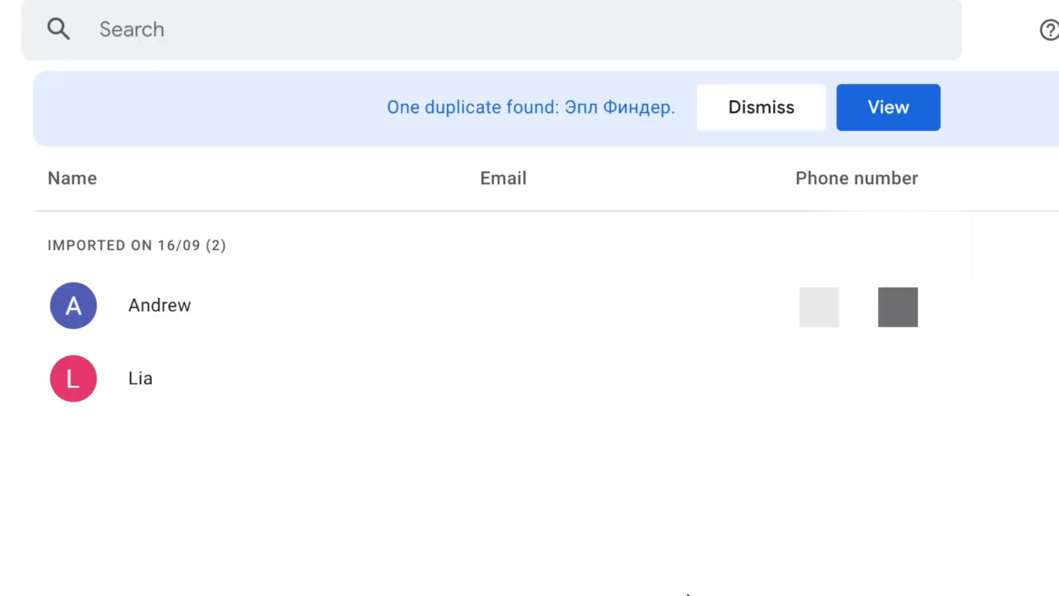